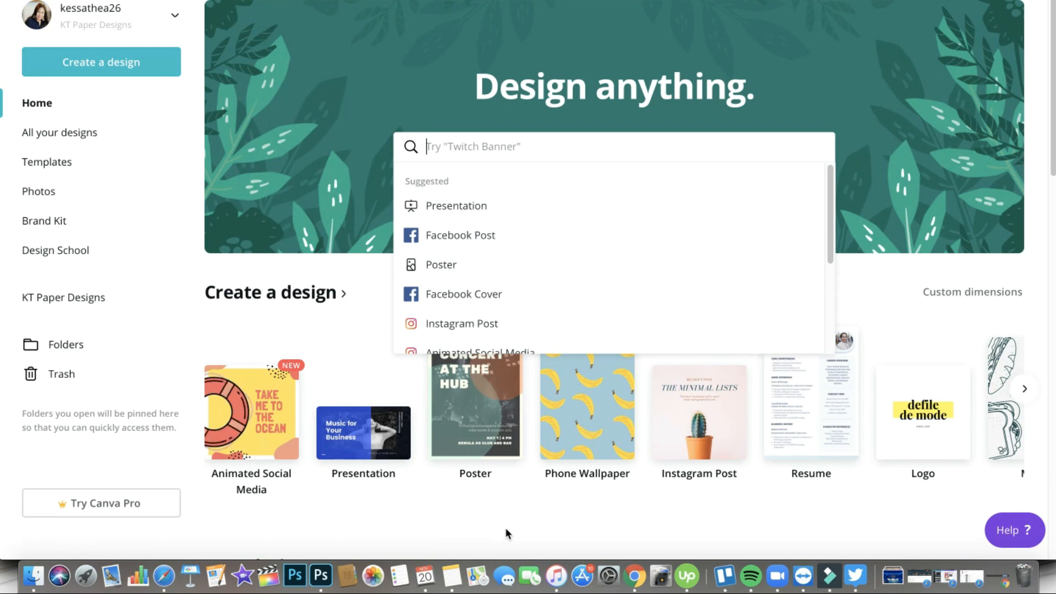
mouse_move(305, 370)
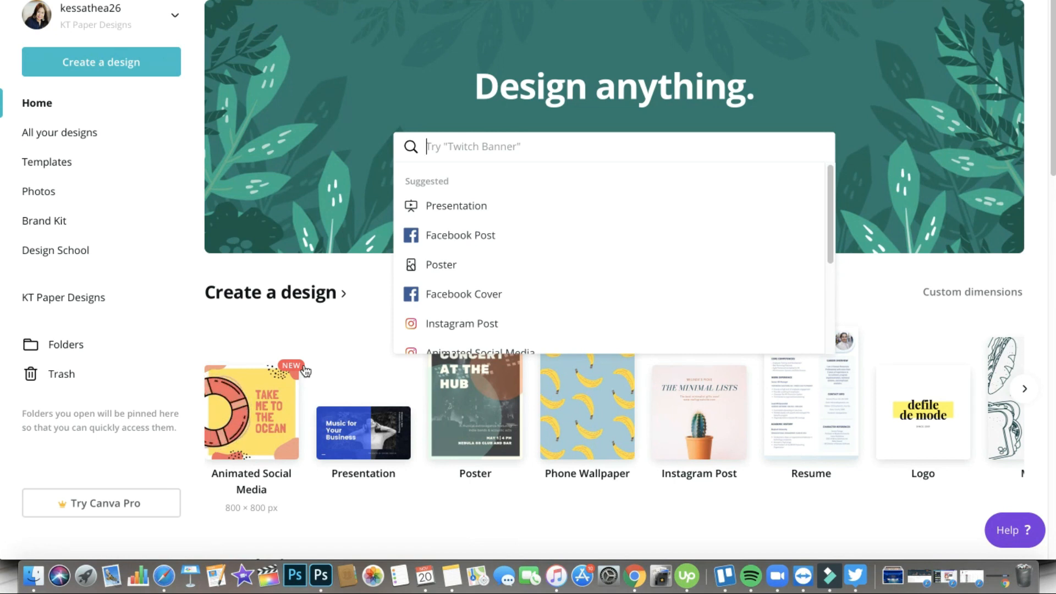
mouse_move(303, 369)
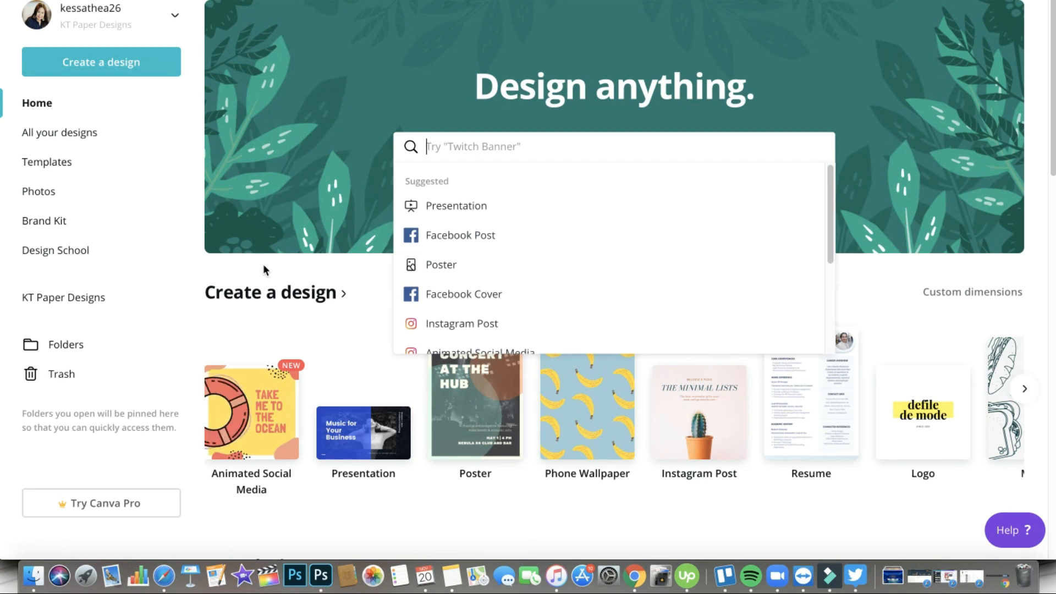
mouse_move(272, 316)
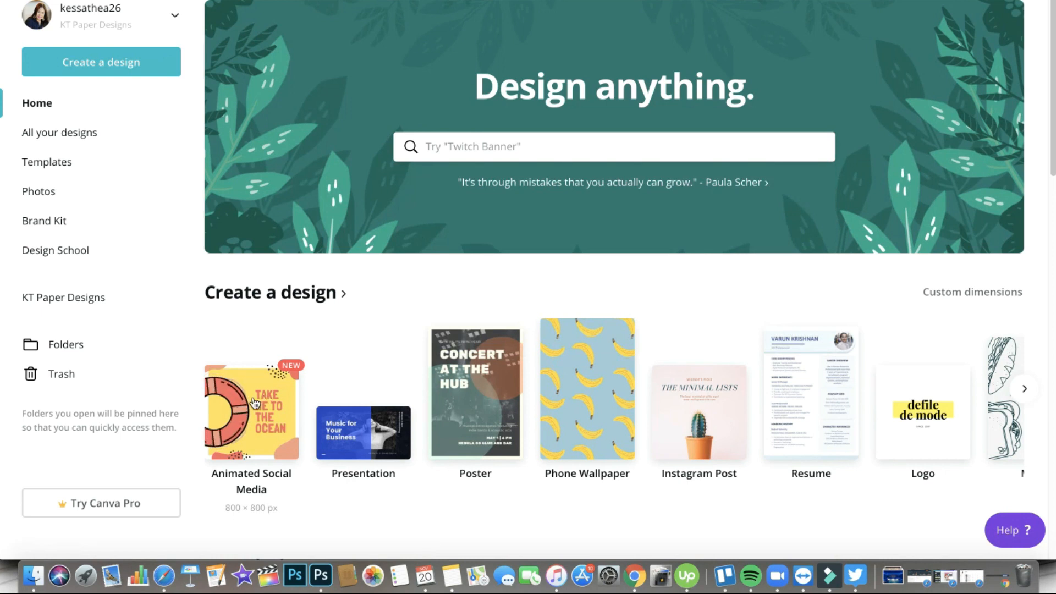
mouse_move(262, 399)
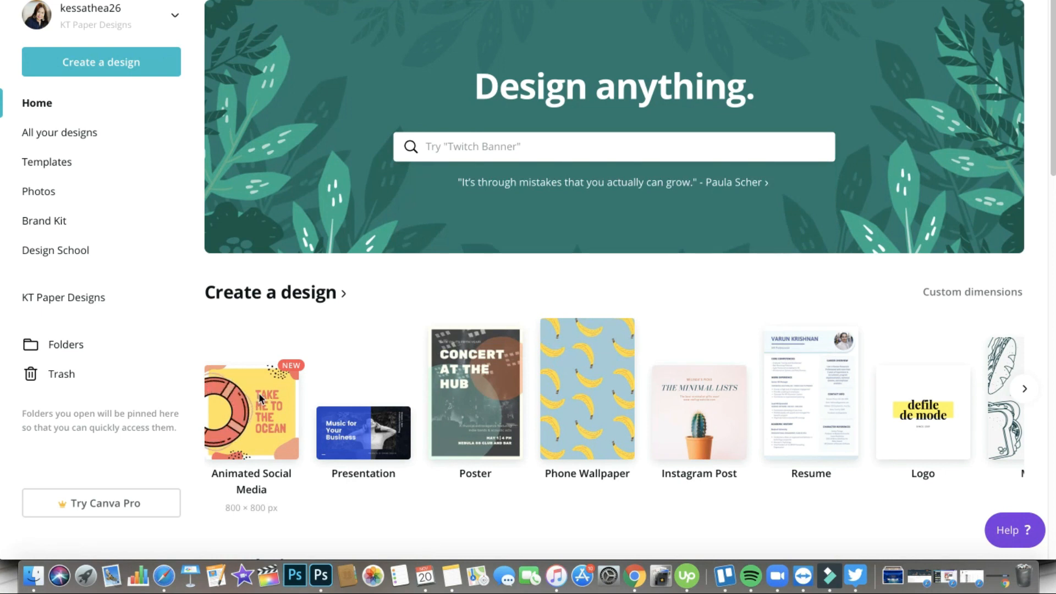
Step: Start a new Animated Social Media design (800 × 800 px) from the Canva home page
click(252, 412)
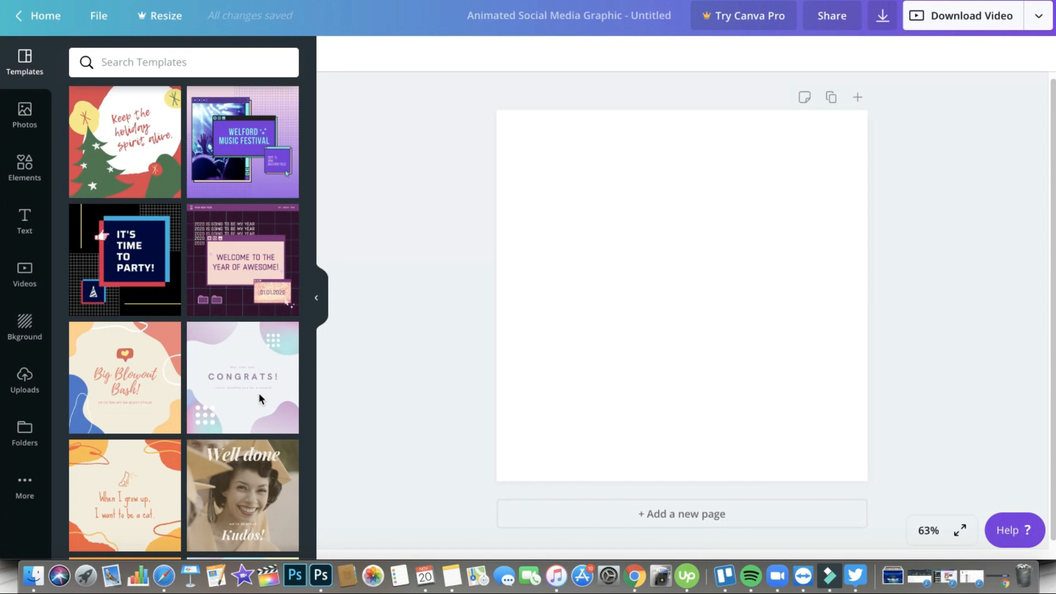
mouse_move(260, 401)
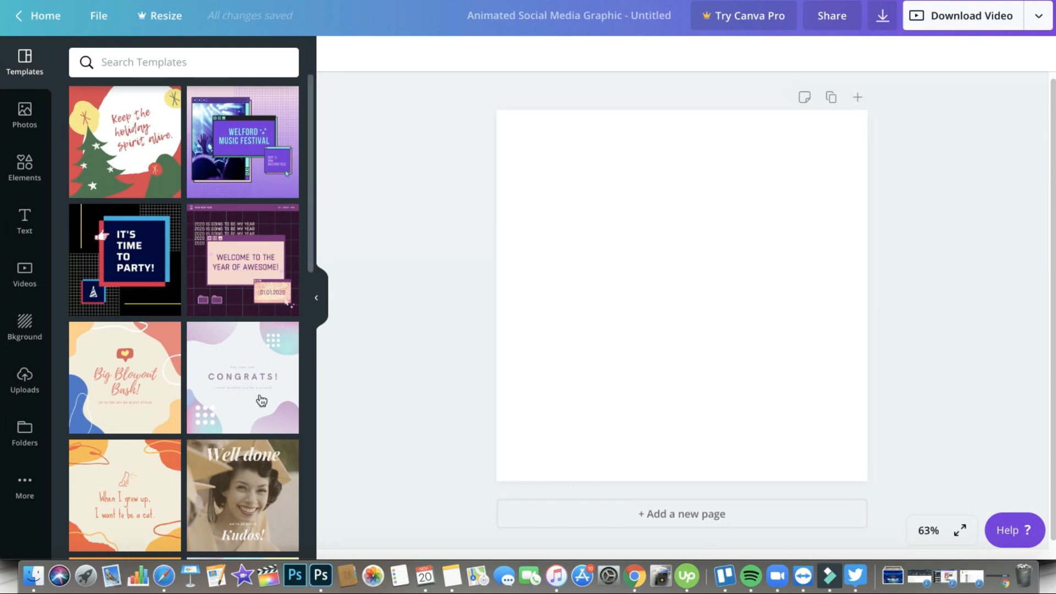
mouse_move(166, 164)
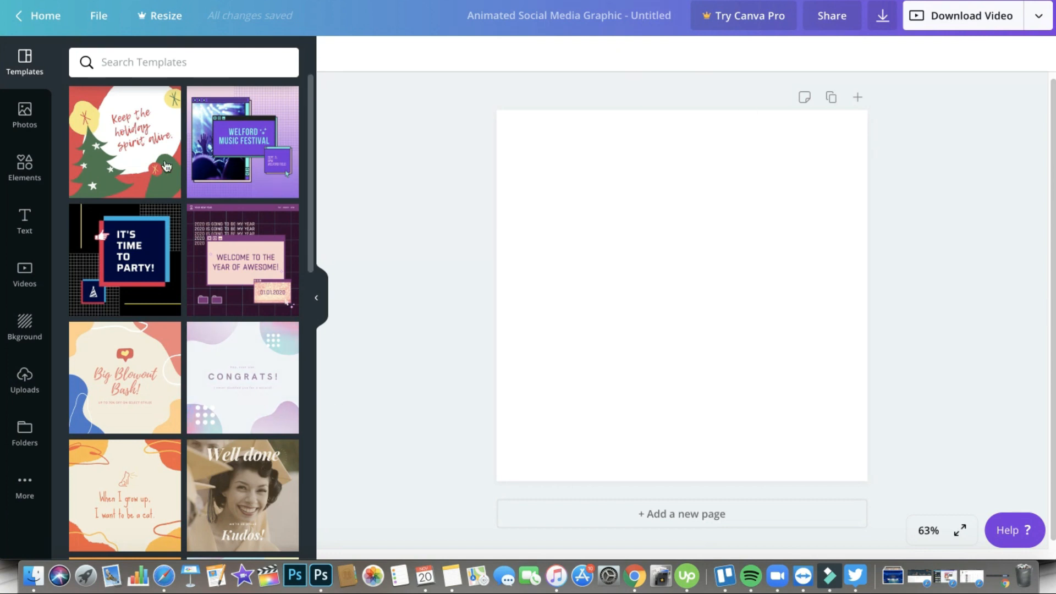
Step: Apply the orange-and-blue 'Happy Birthday, Dear Cousin!' template from further down the Templates panel
scroll(down, 3)
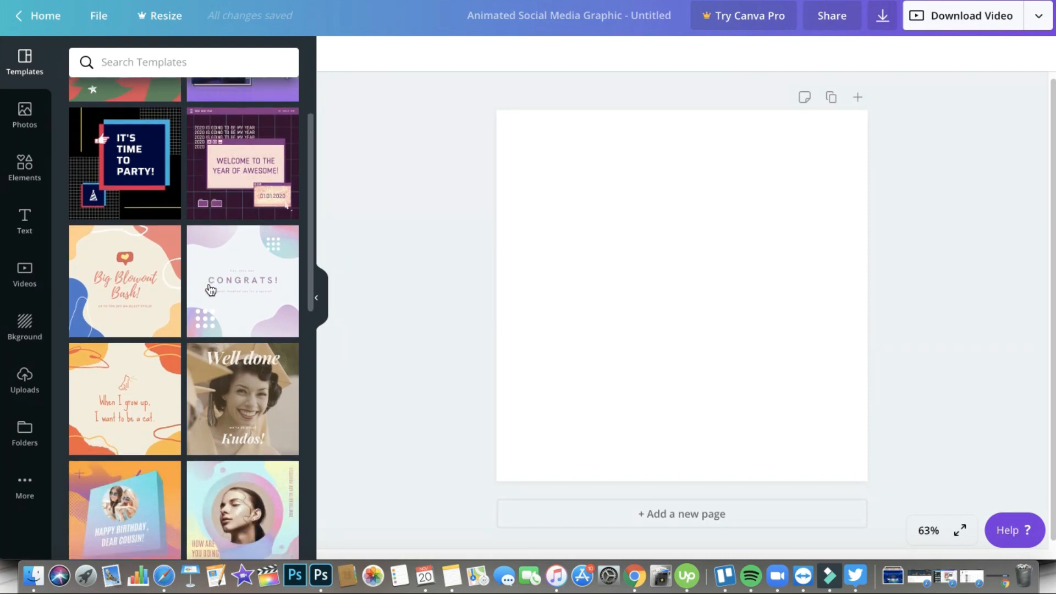
scroll(down, 3)
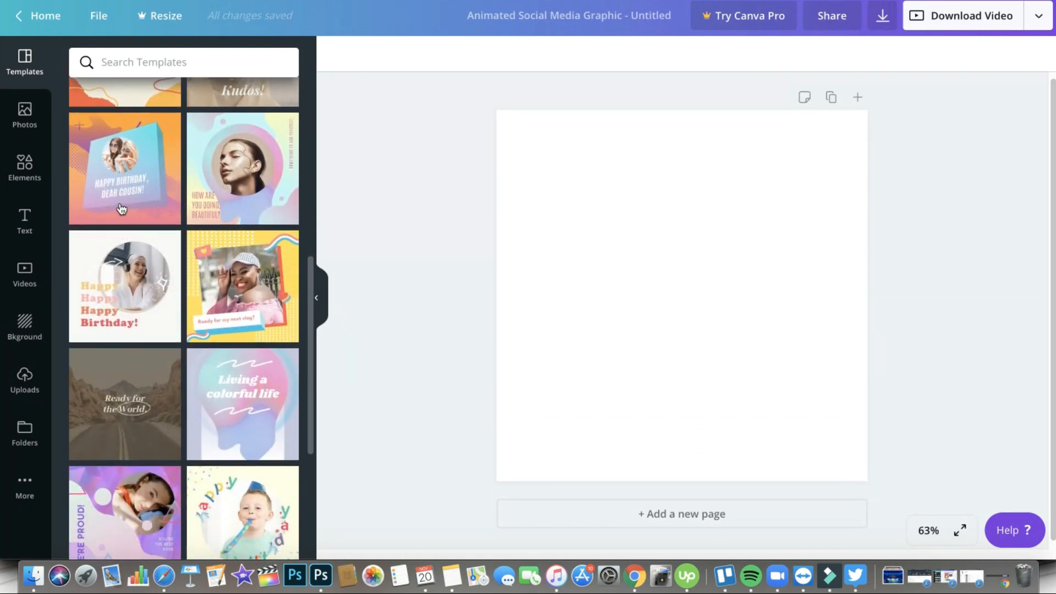
click(124, 168)
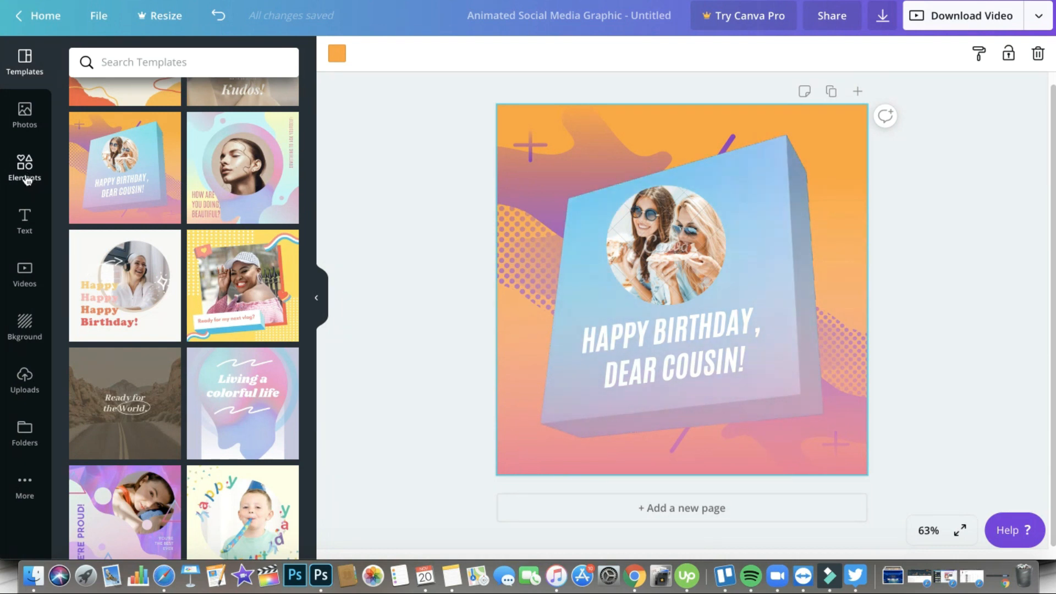
mouse_move(25, 187)
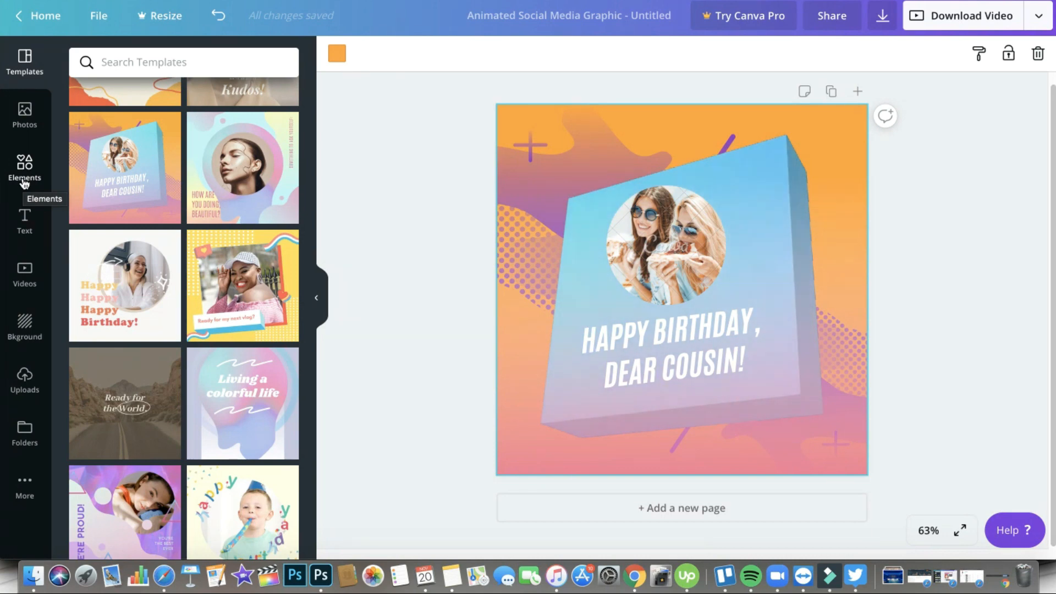
Step: Open the Elements panel from the left sidebar
click(24, 163)
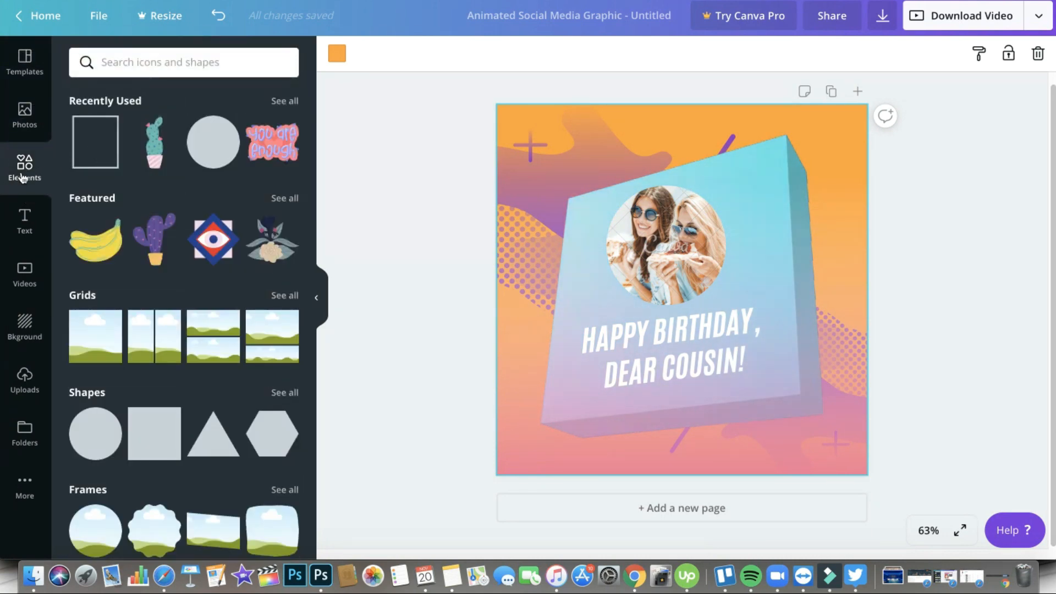
mouse_move(25, 171)
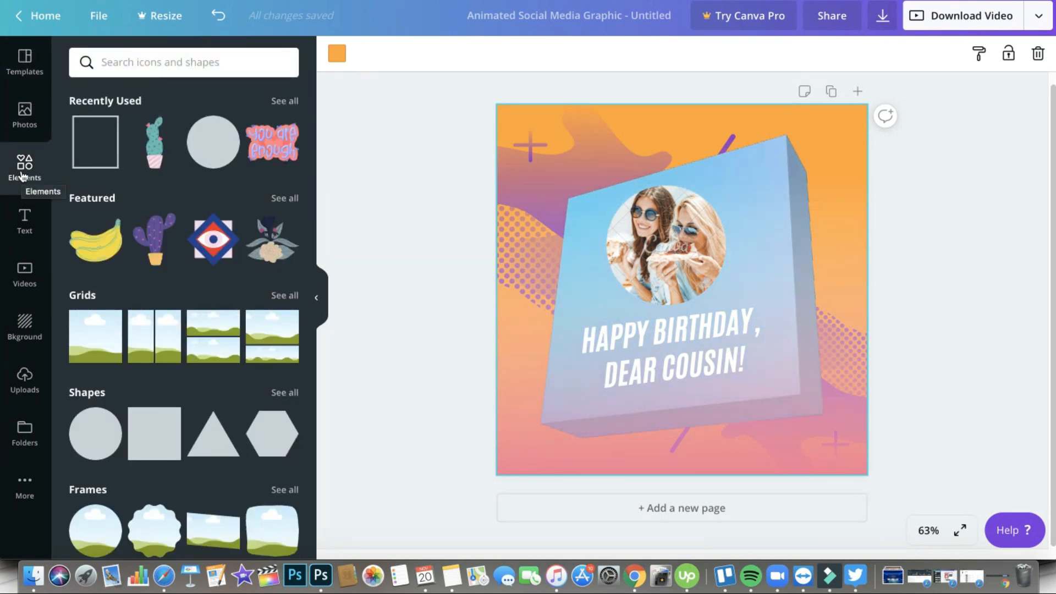
Step: Browse the Elements panel and show the full sticker collection
scroll(down, 3)
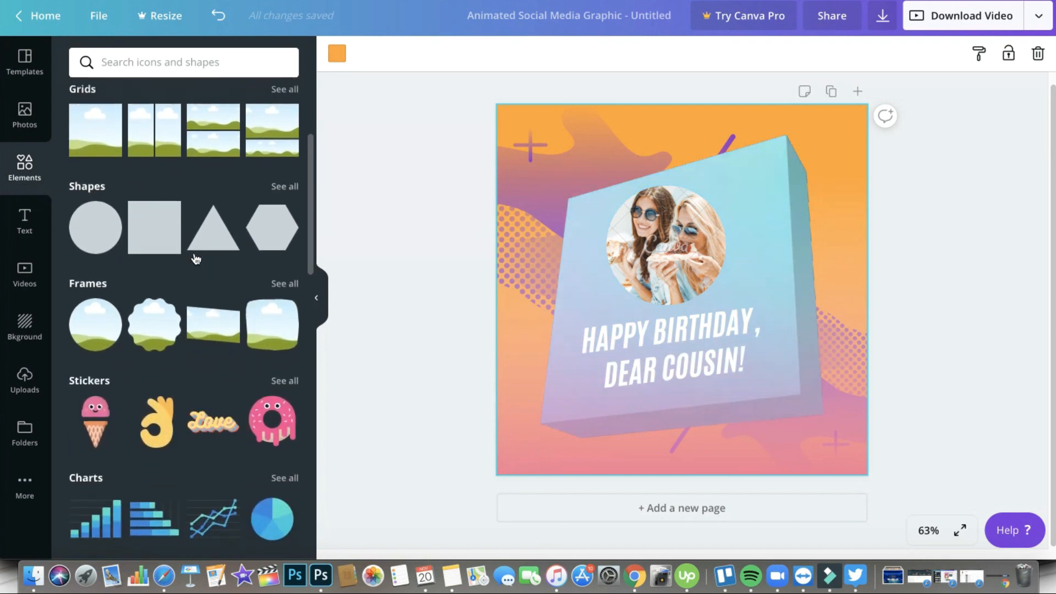
scroll(down, 3)
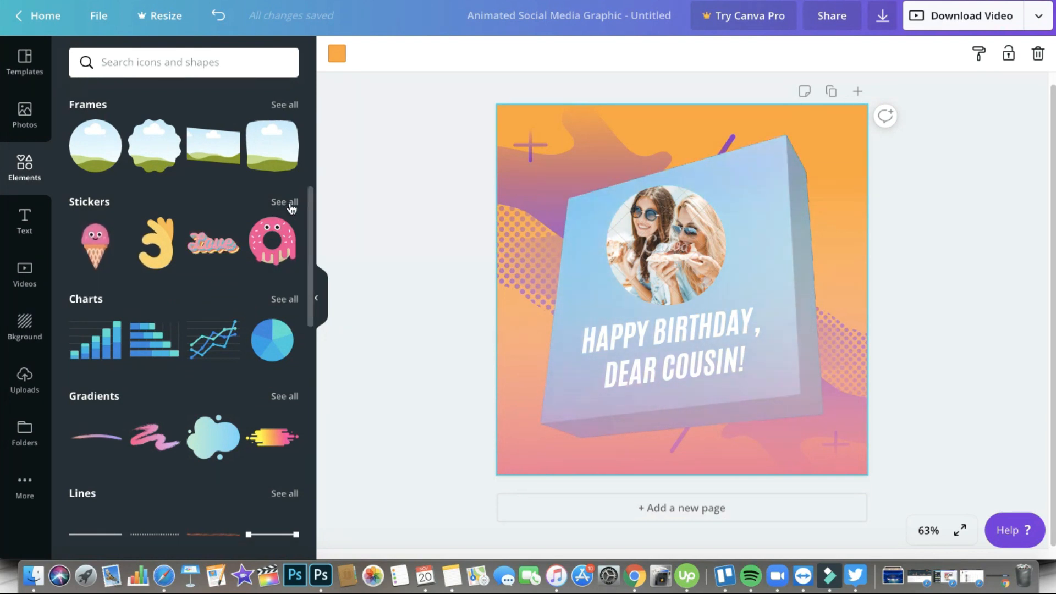
click(285, 201)
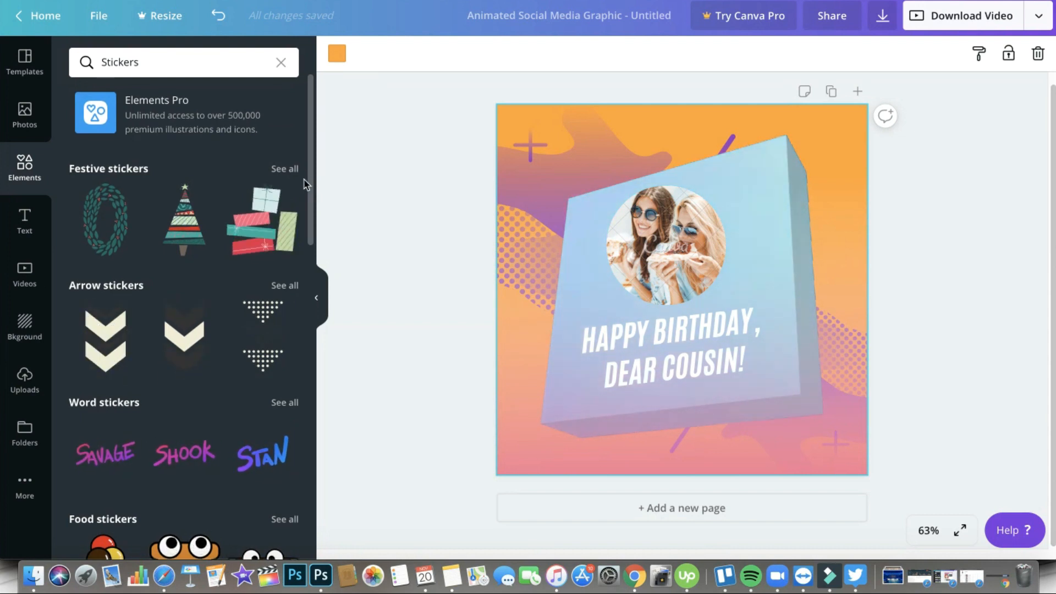
Step: Replace the festive search with 'Stickers' and show all word stickers
scroll(down, 3)
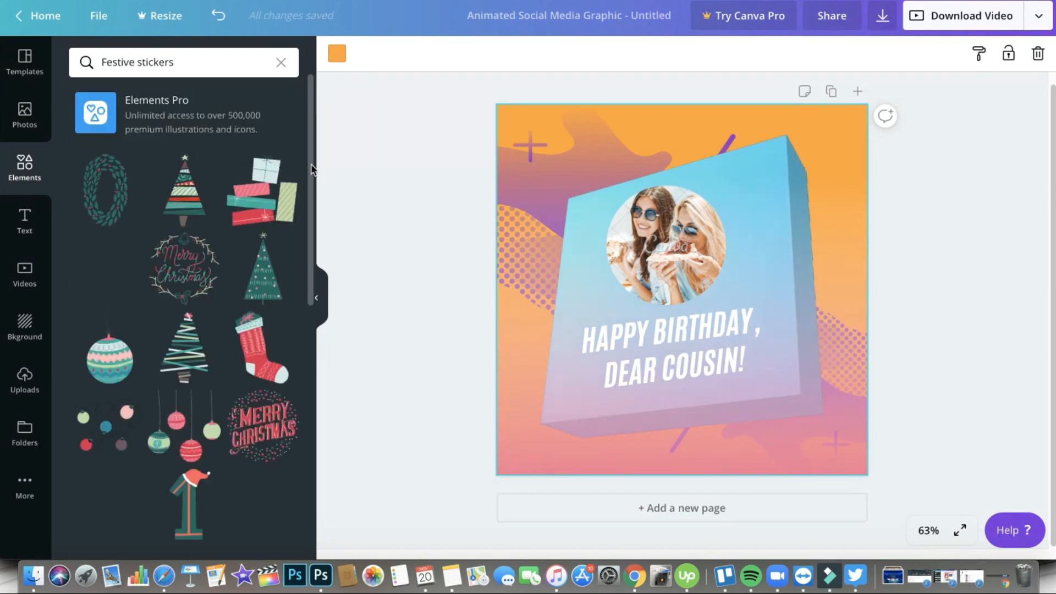
scroll(down, 3)
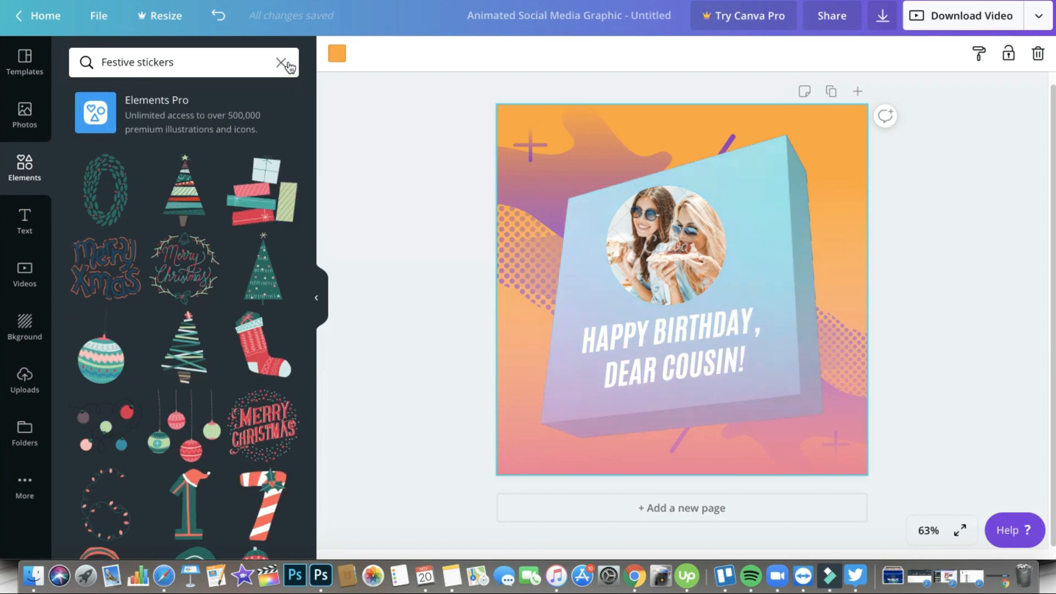
click(279, 61)
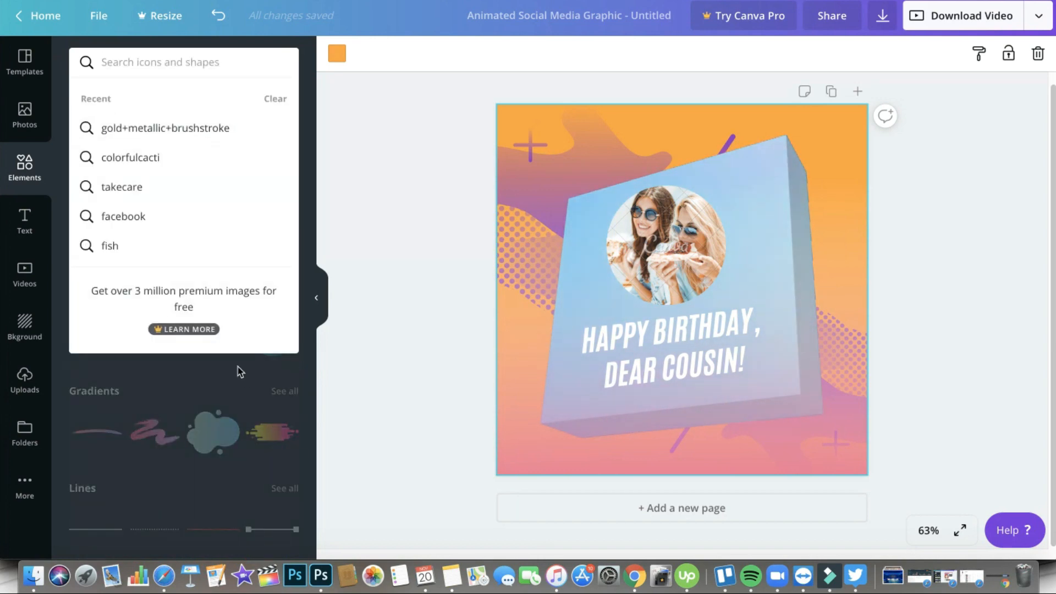
text(Stickers)
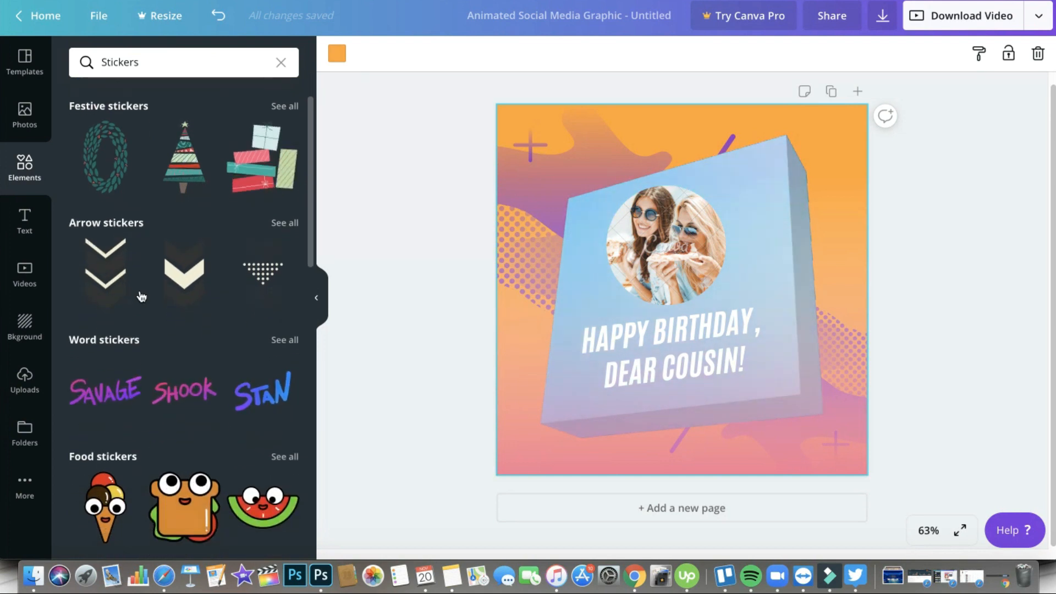
scroll(down, 3)
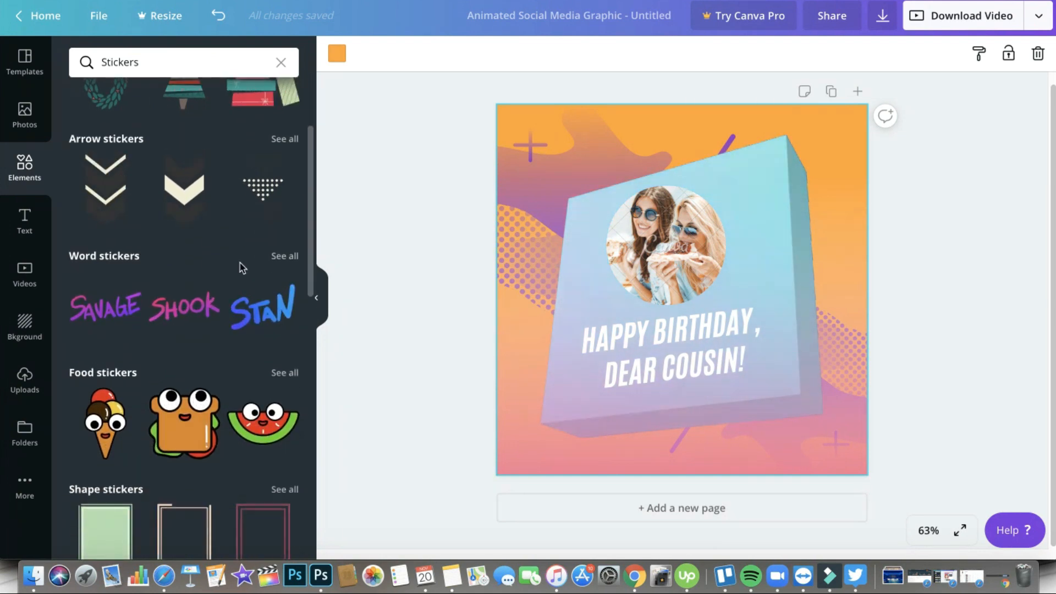
click(283, 255)
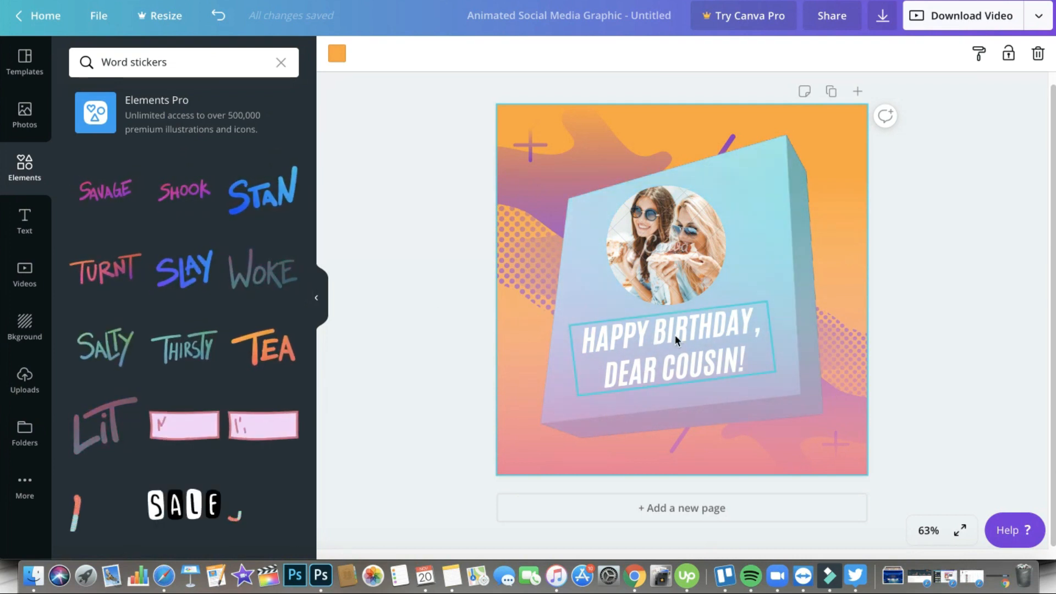
Step: Remove the 'Happy Birthday, Dear Cousin!' text and place the LIT word sticker on the card
click(677, 336)
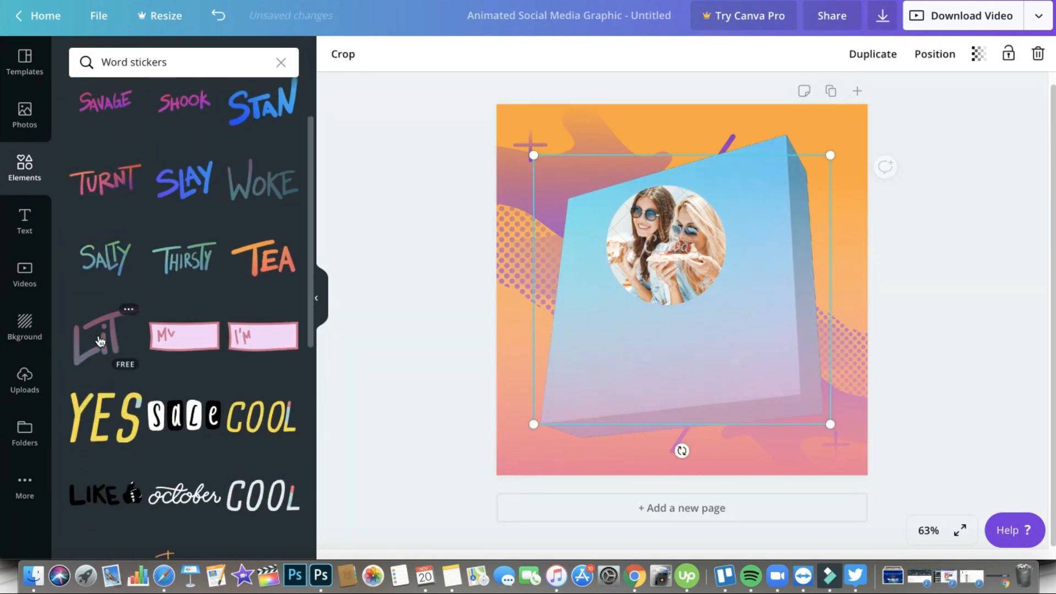
click(99, 339)
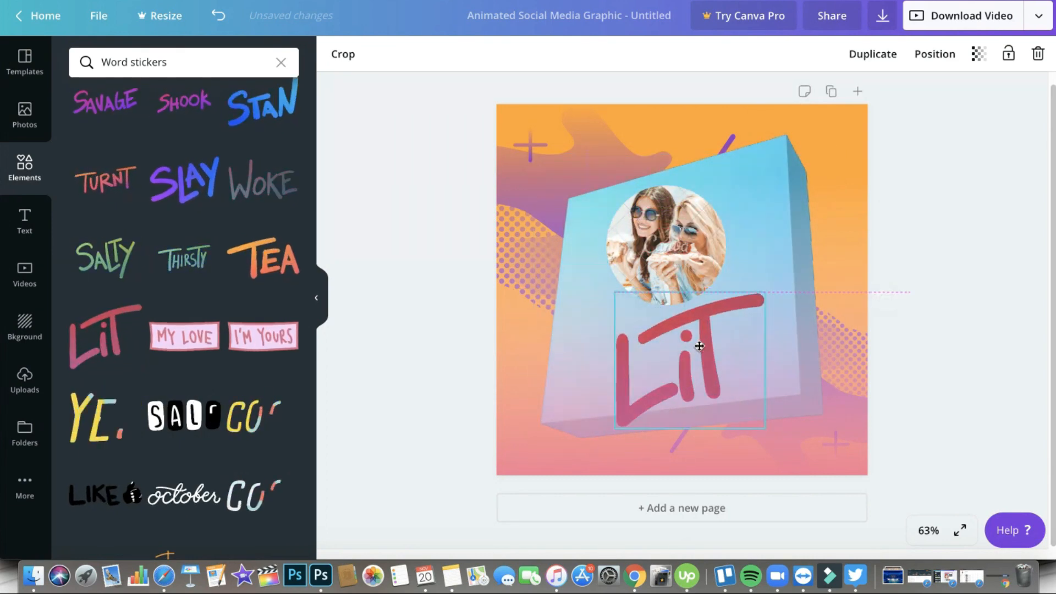
click(698, 346)
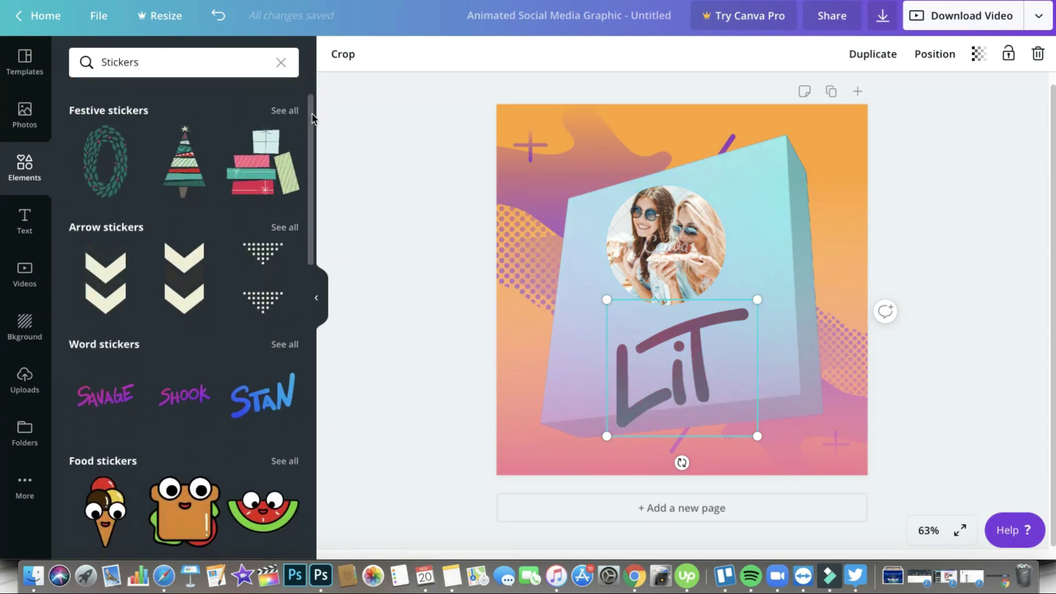
Step: Scroll through the food, emoji, confetti and social media sticker categories
scroll(down, 3)
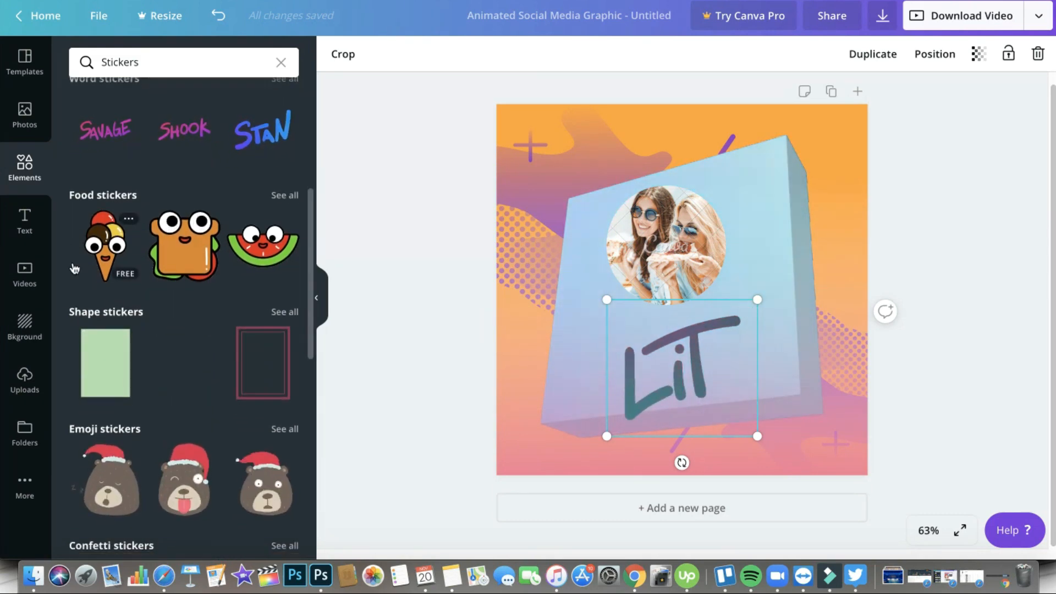
scroll(down, 3)
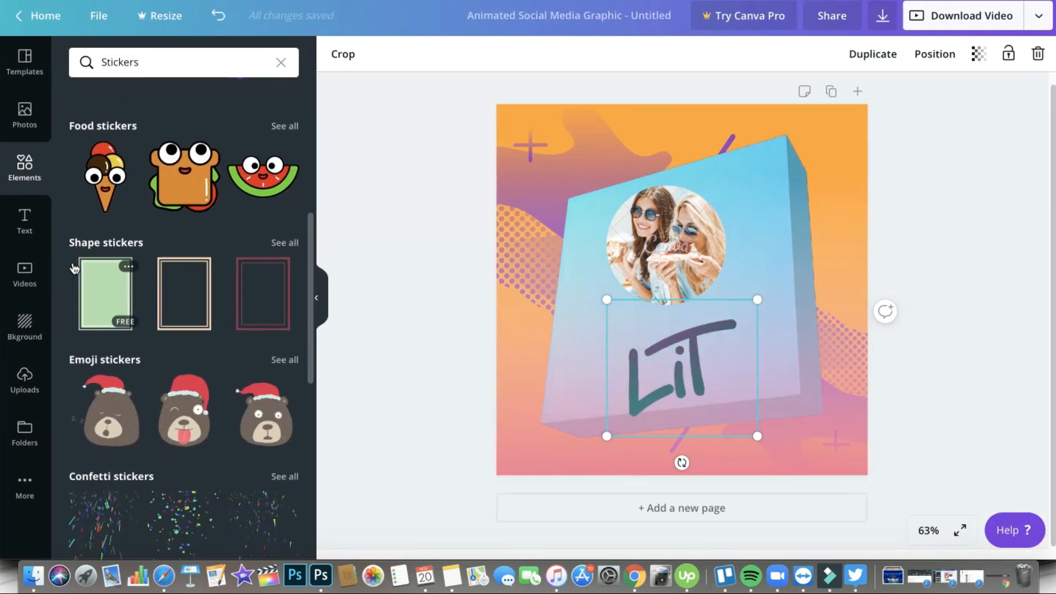
scroll(down, 3)
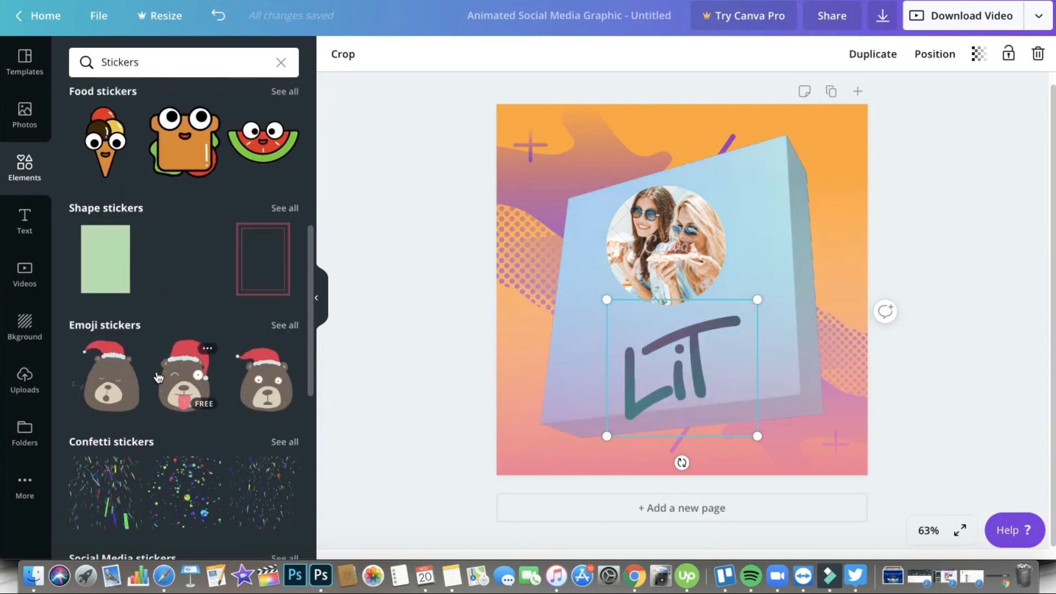
scroll(down, 3)
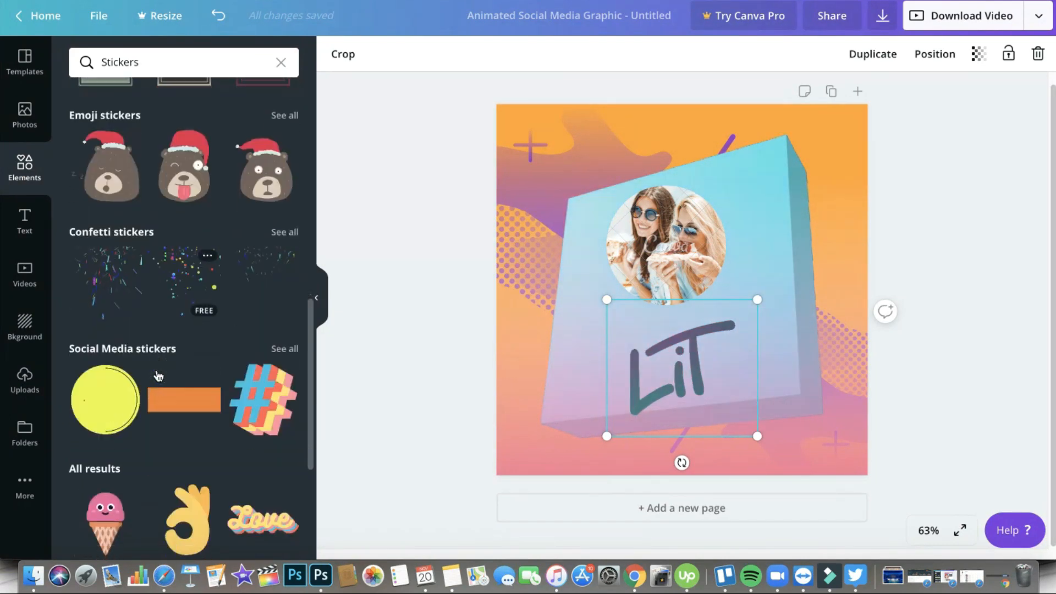
scroll(down, 3)
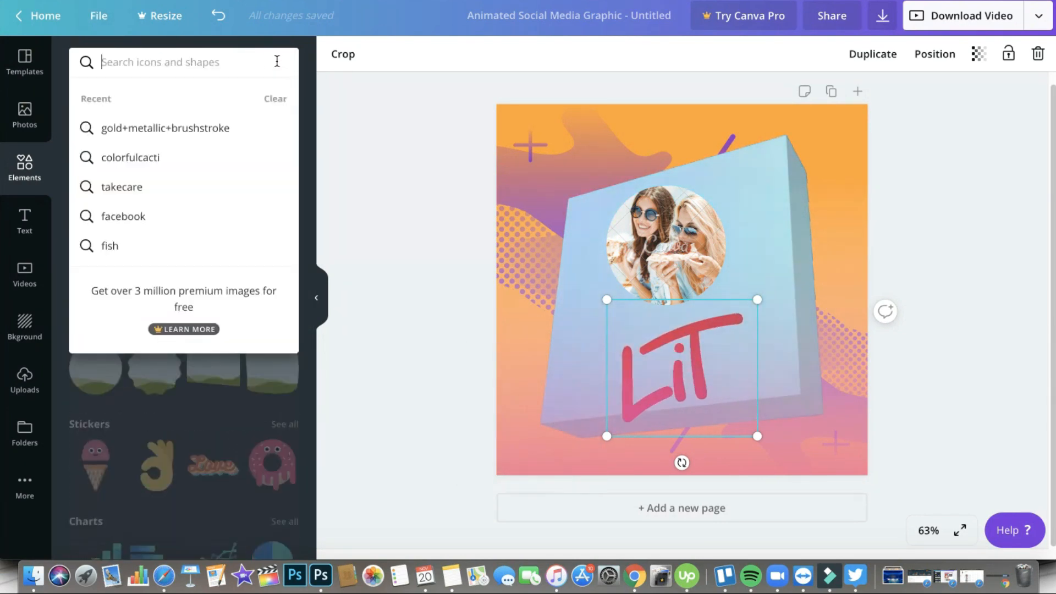
Step: Search 'hand in:sticker' and drag the green hand sticker to the card's lower right
text(h)
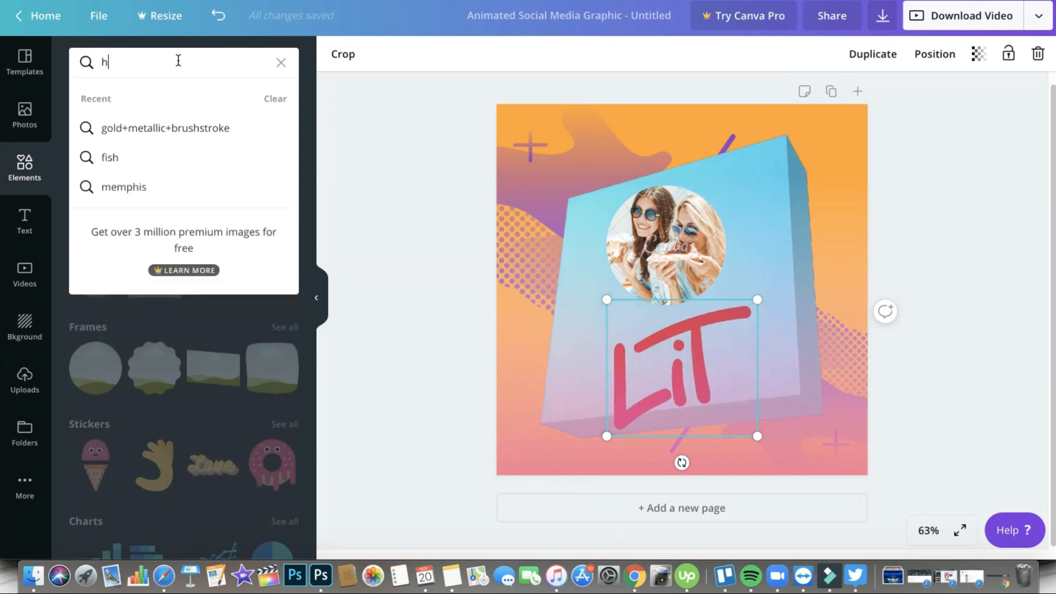
text(and in)
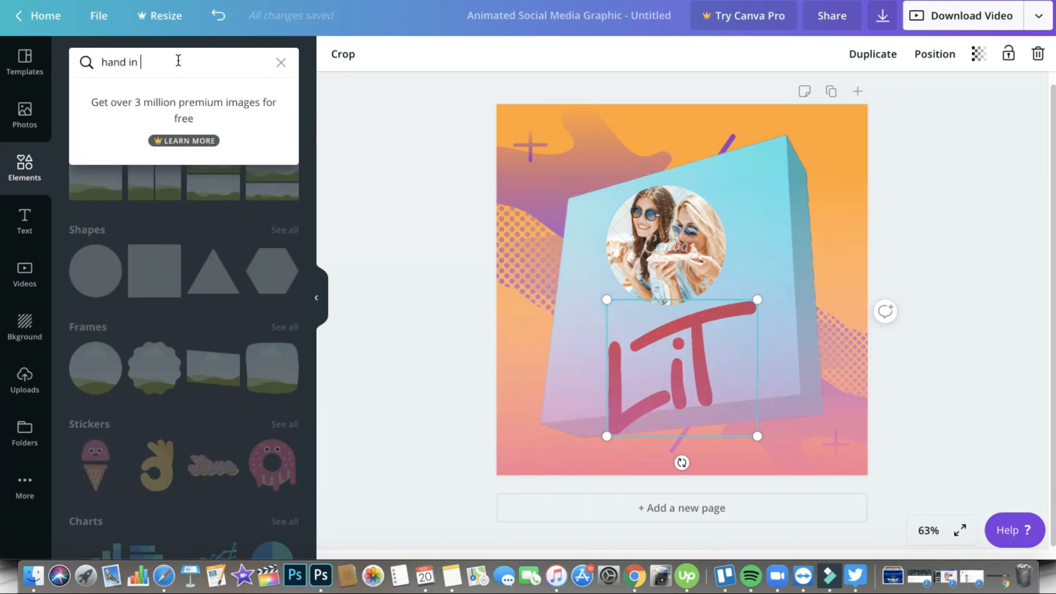
text(:sticker)
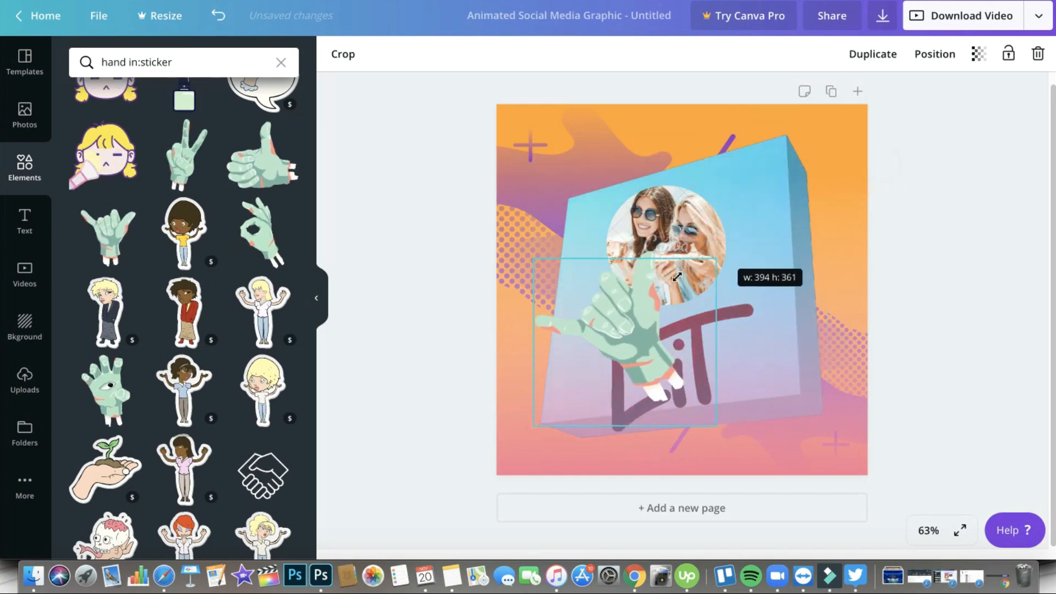
drag(623, 340, 778, 396)
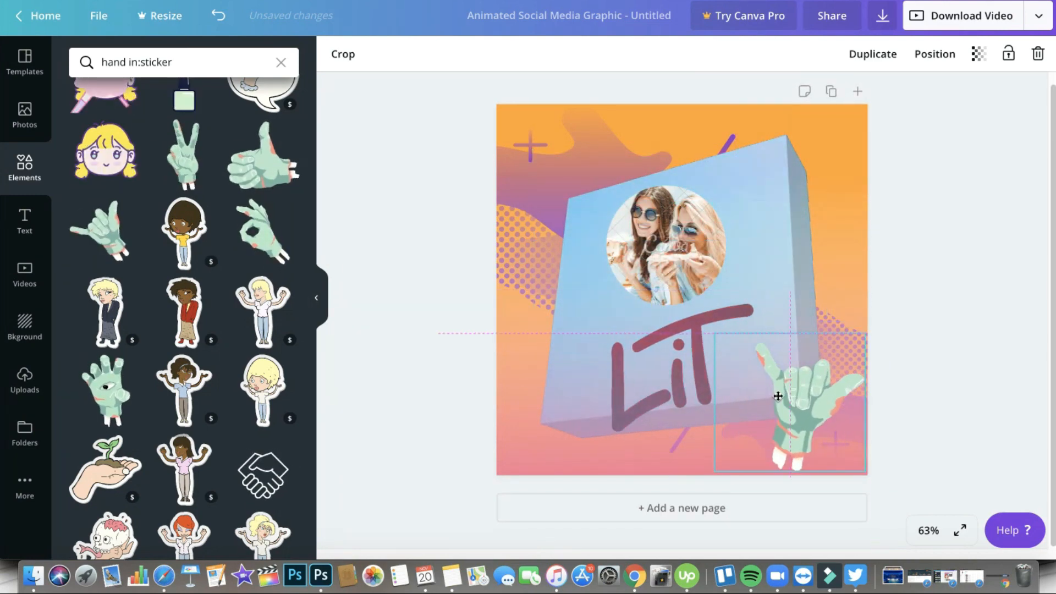